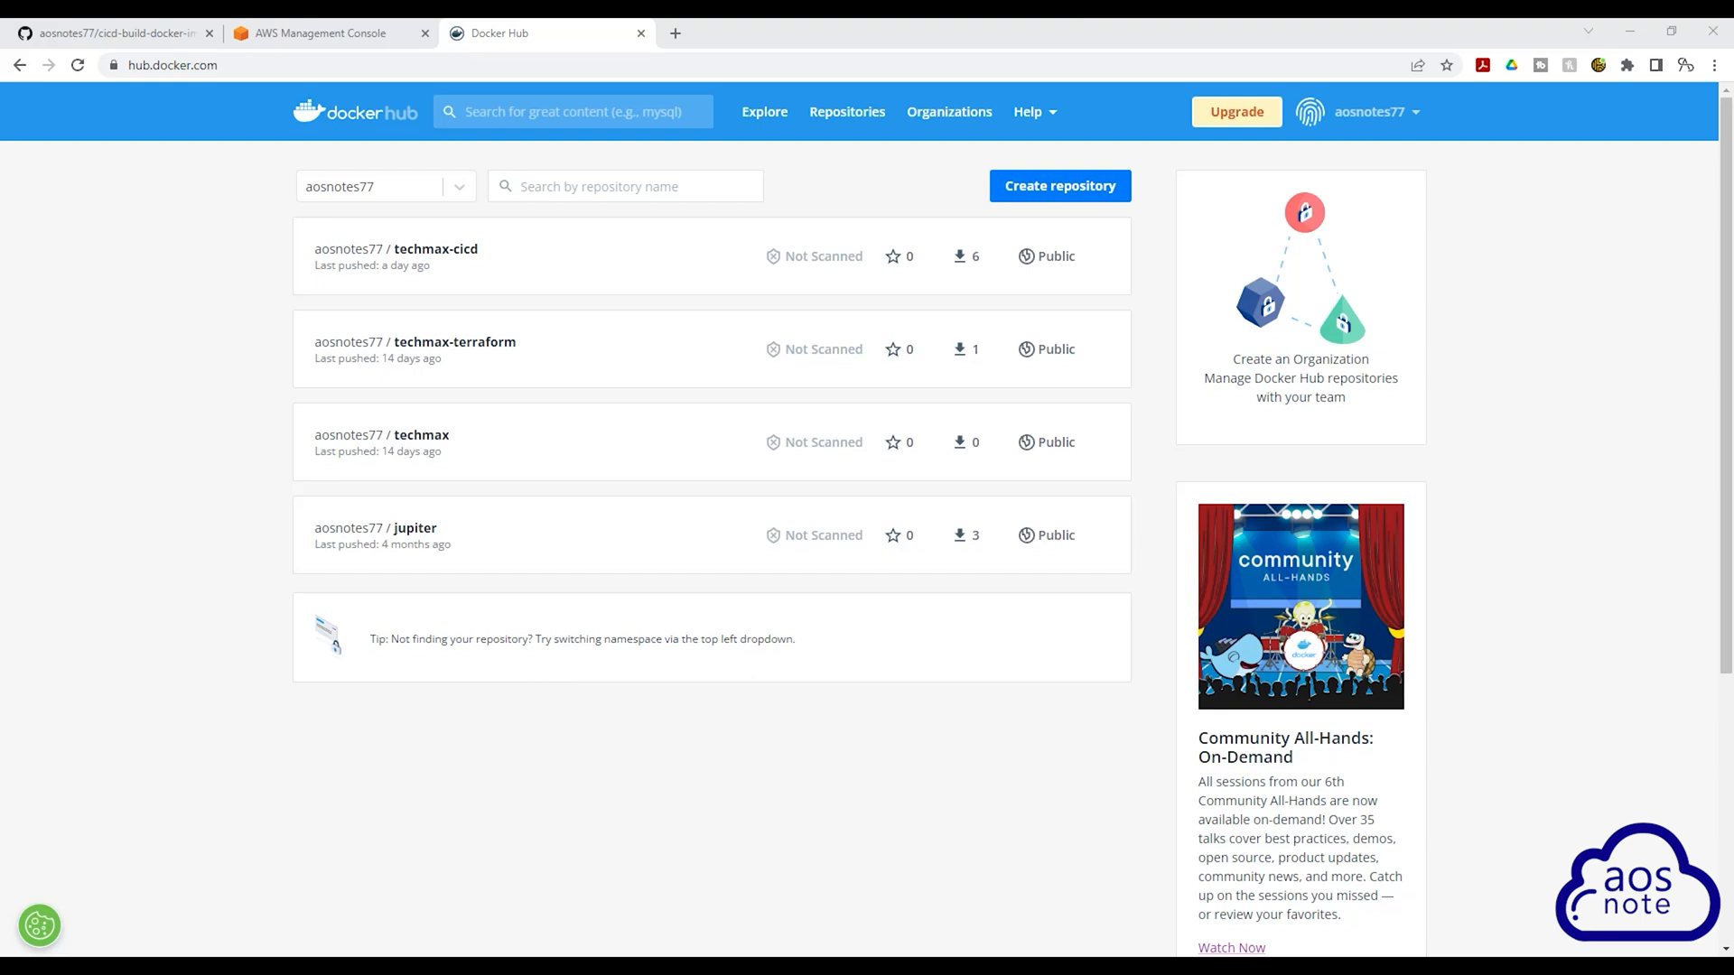
mouse_move(193, 266)
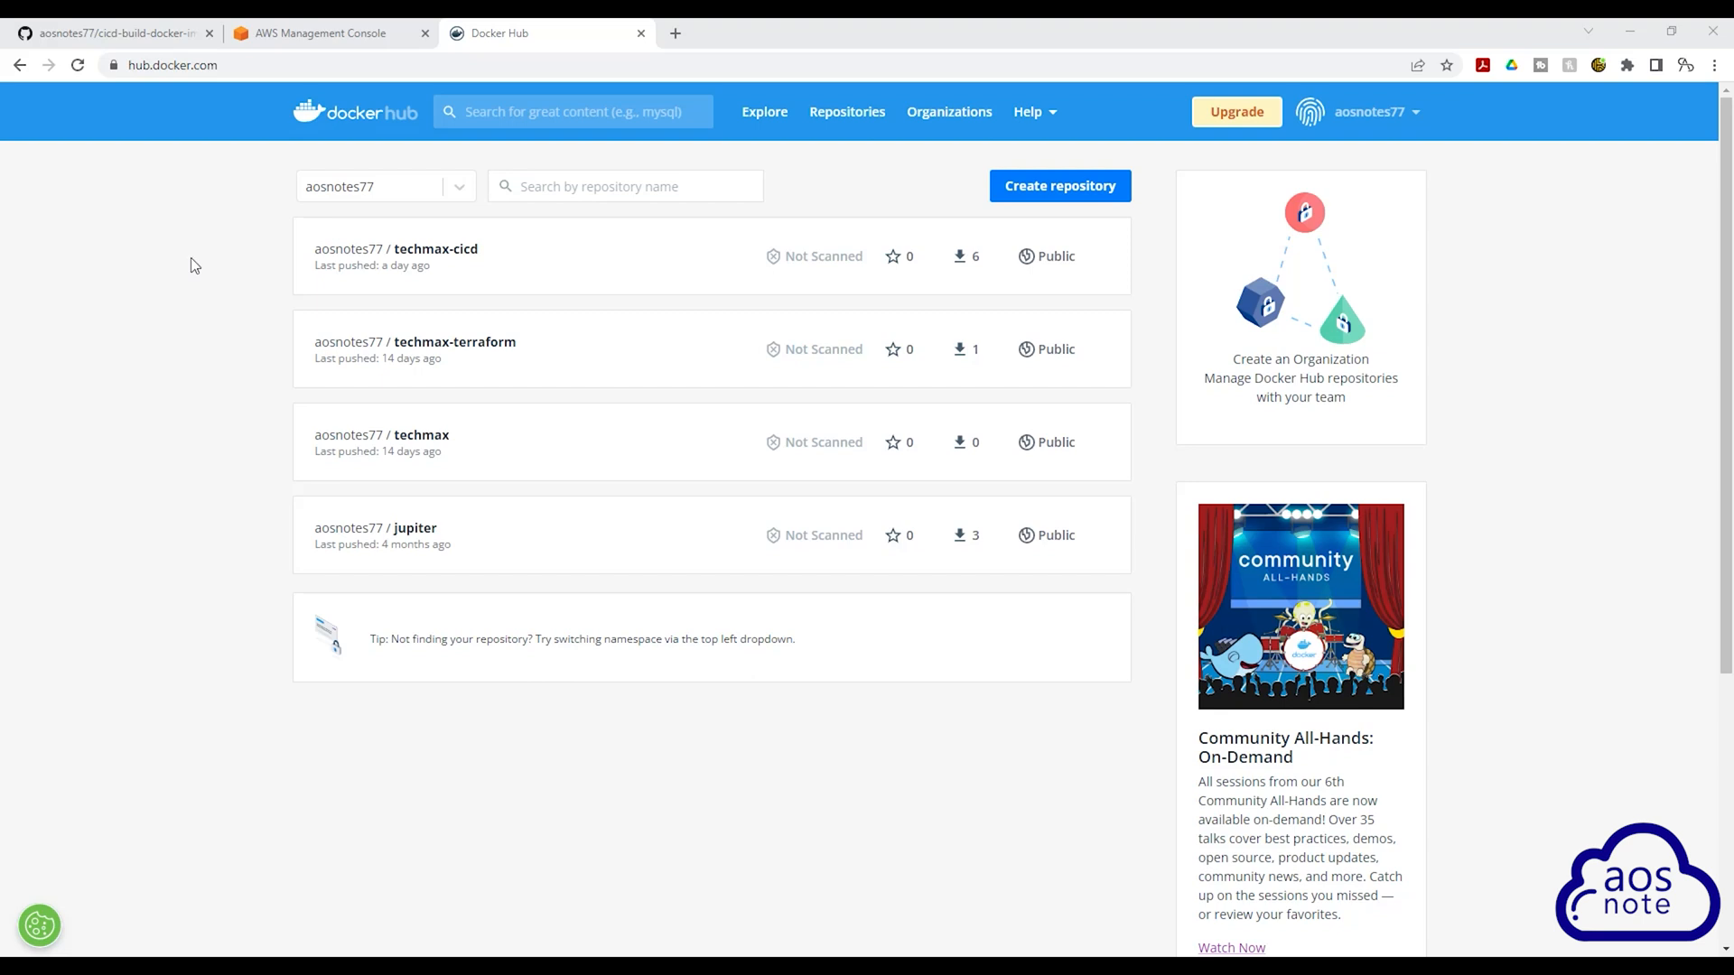
mouse_move(130, 286)
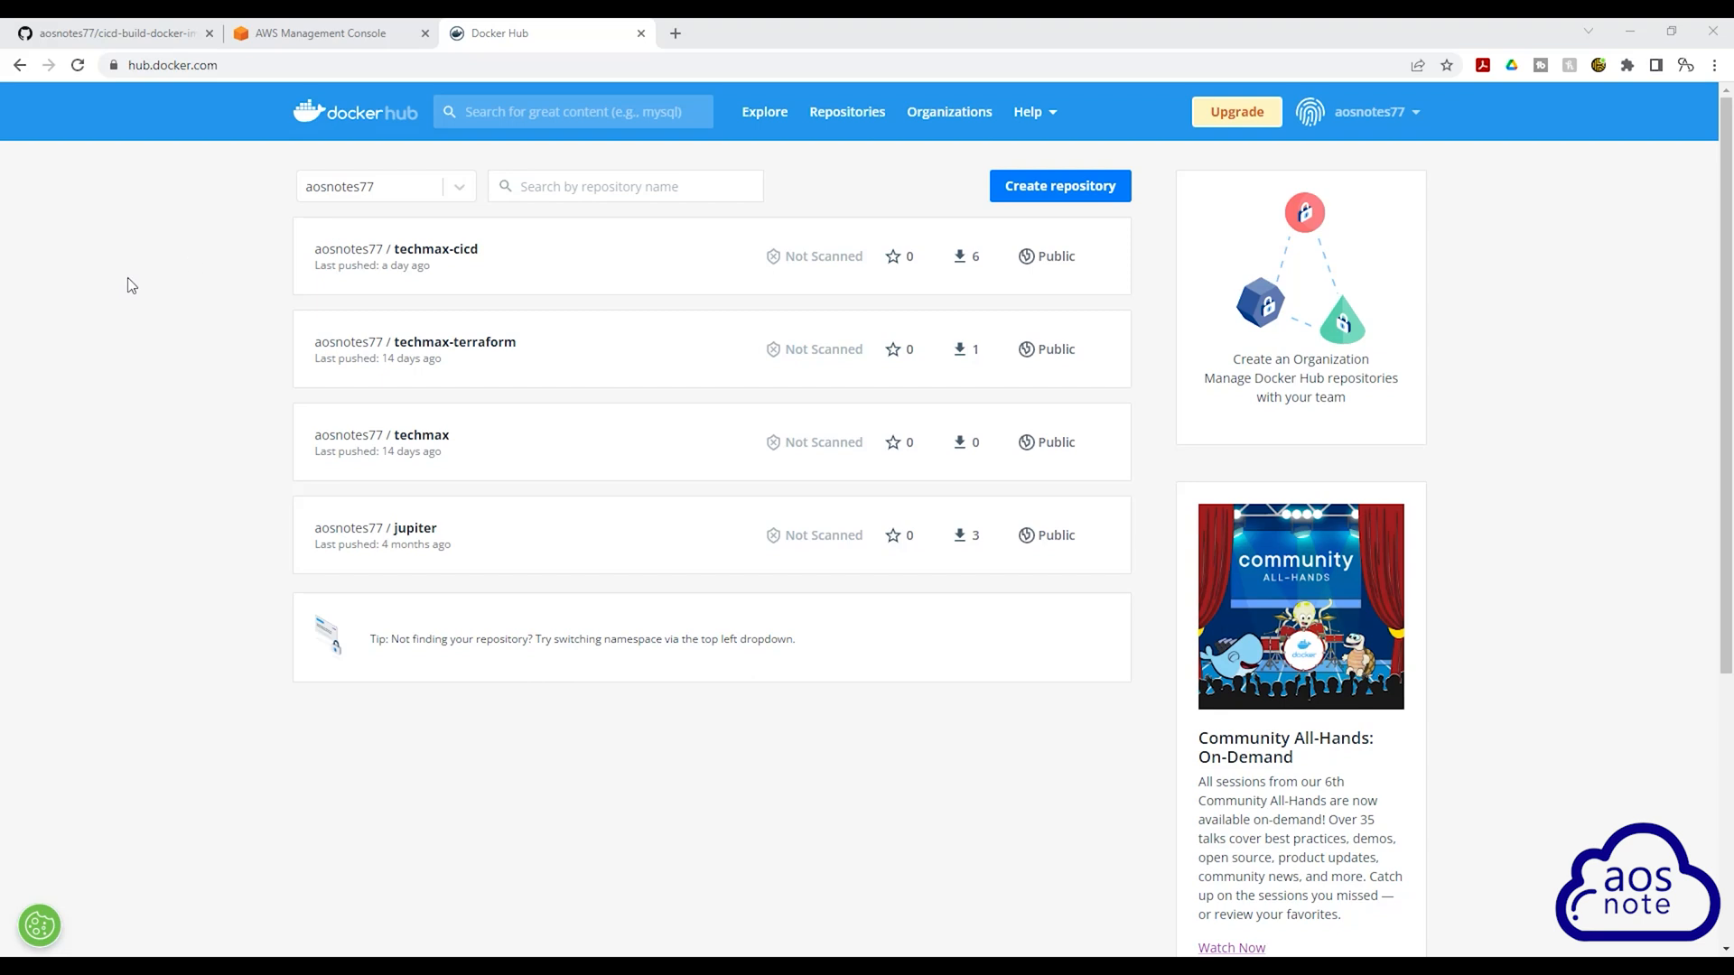
mouse_move(152, 247)
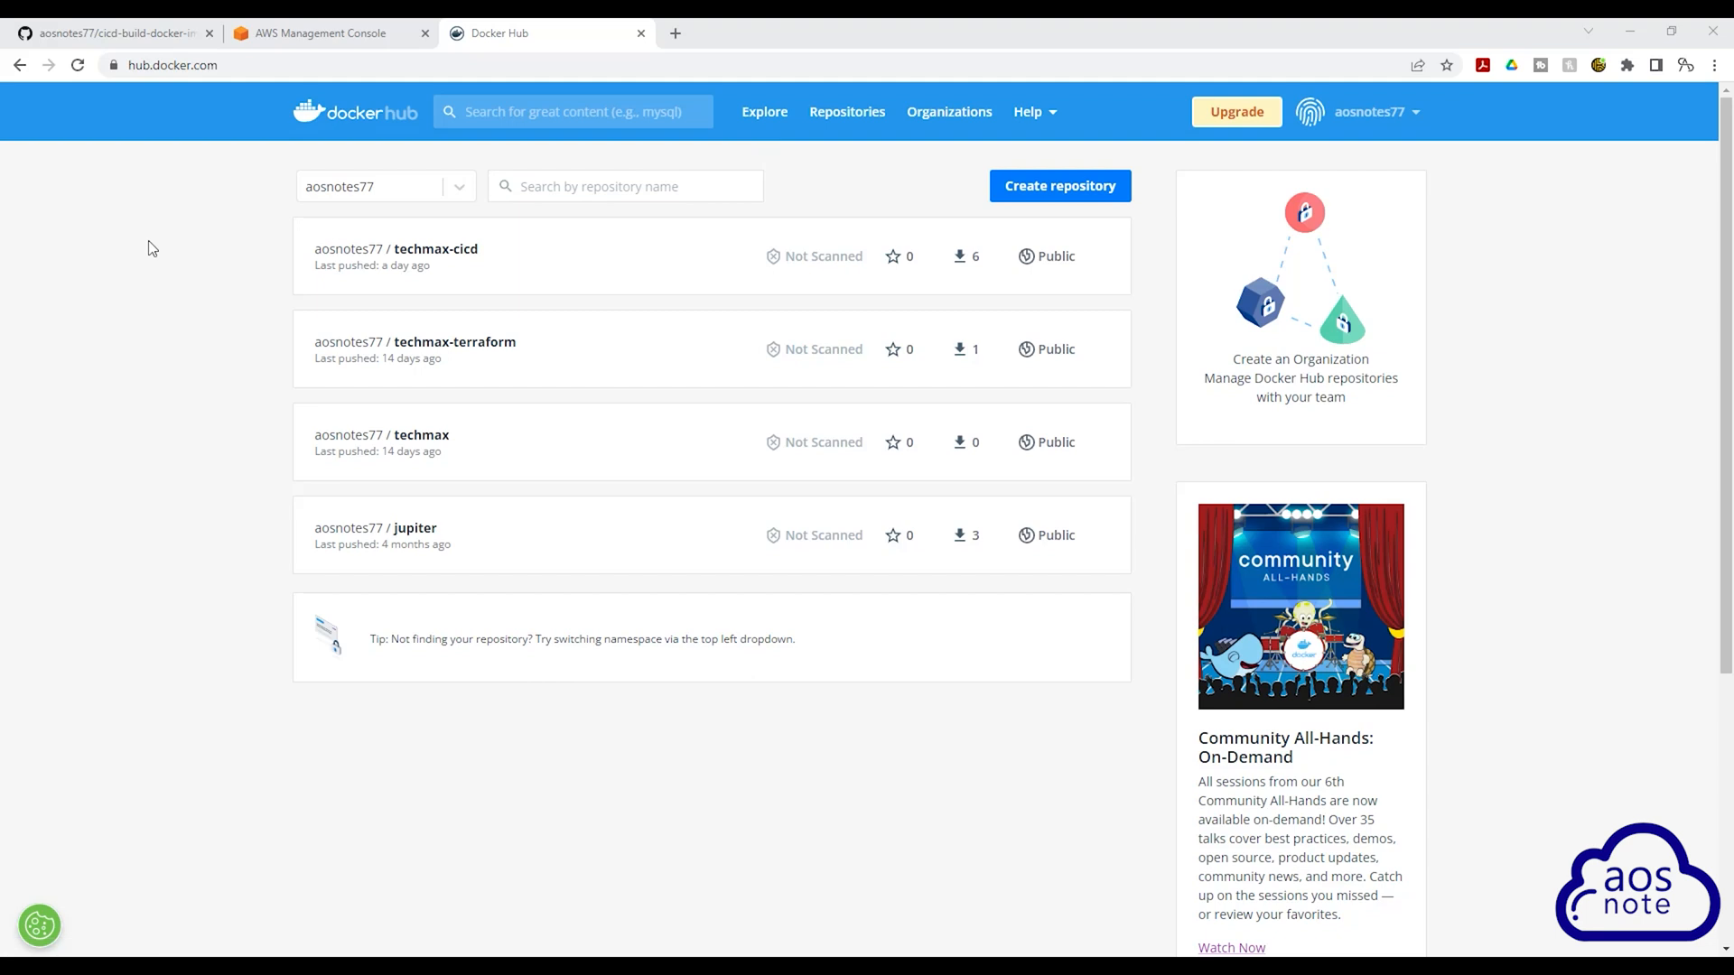
mouse_move(845, 110)
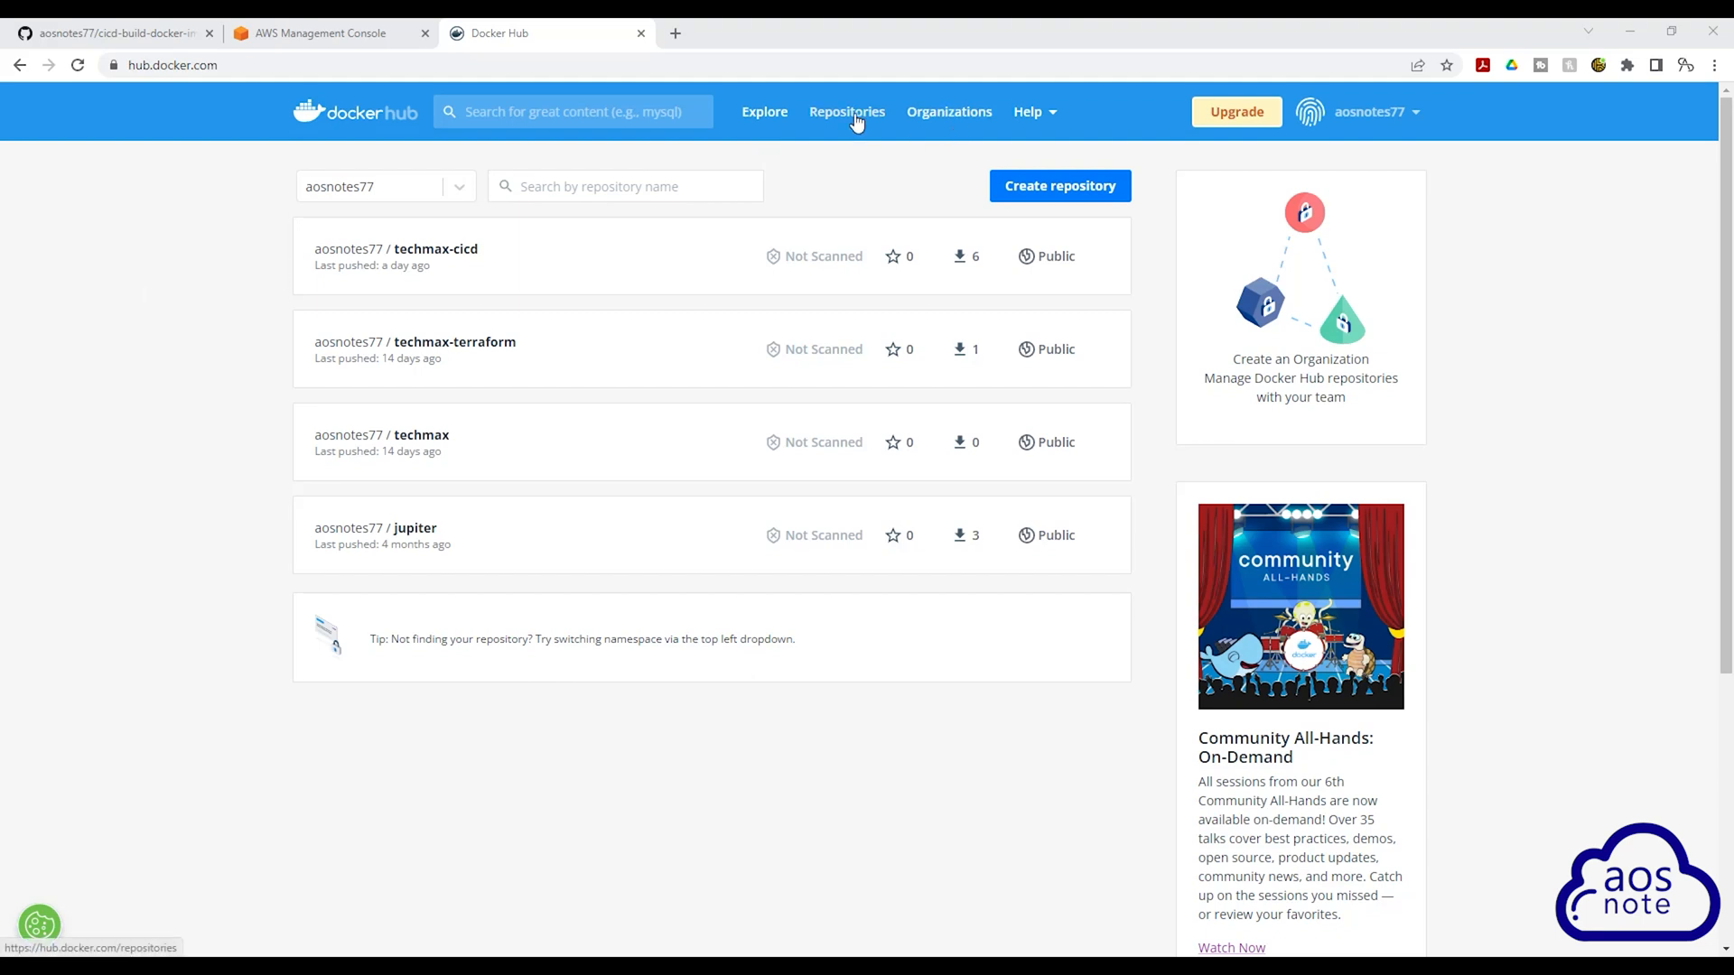
Show the account's repositories list with techmax-cicd, techmax-terraform, techmax and jupiter.
click(845, 110)
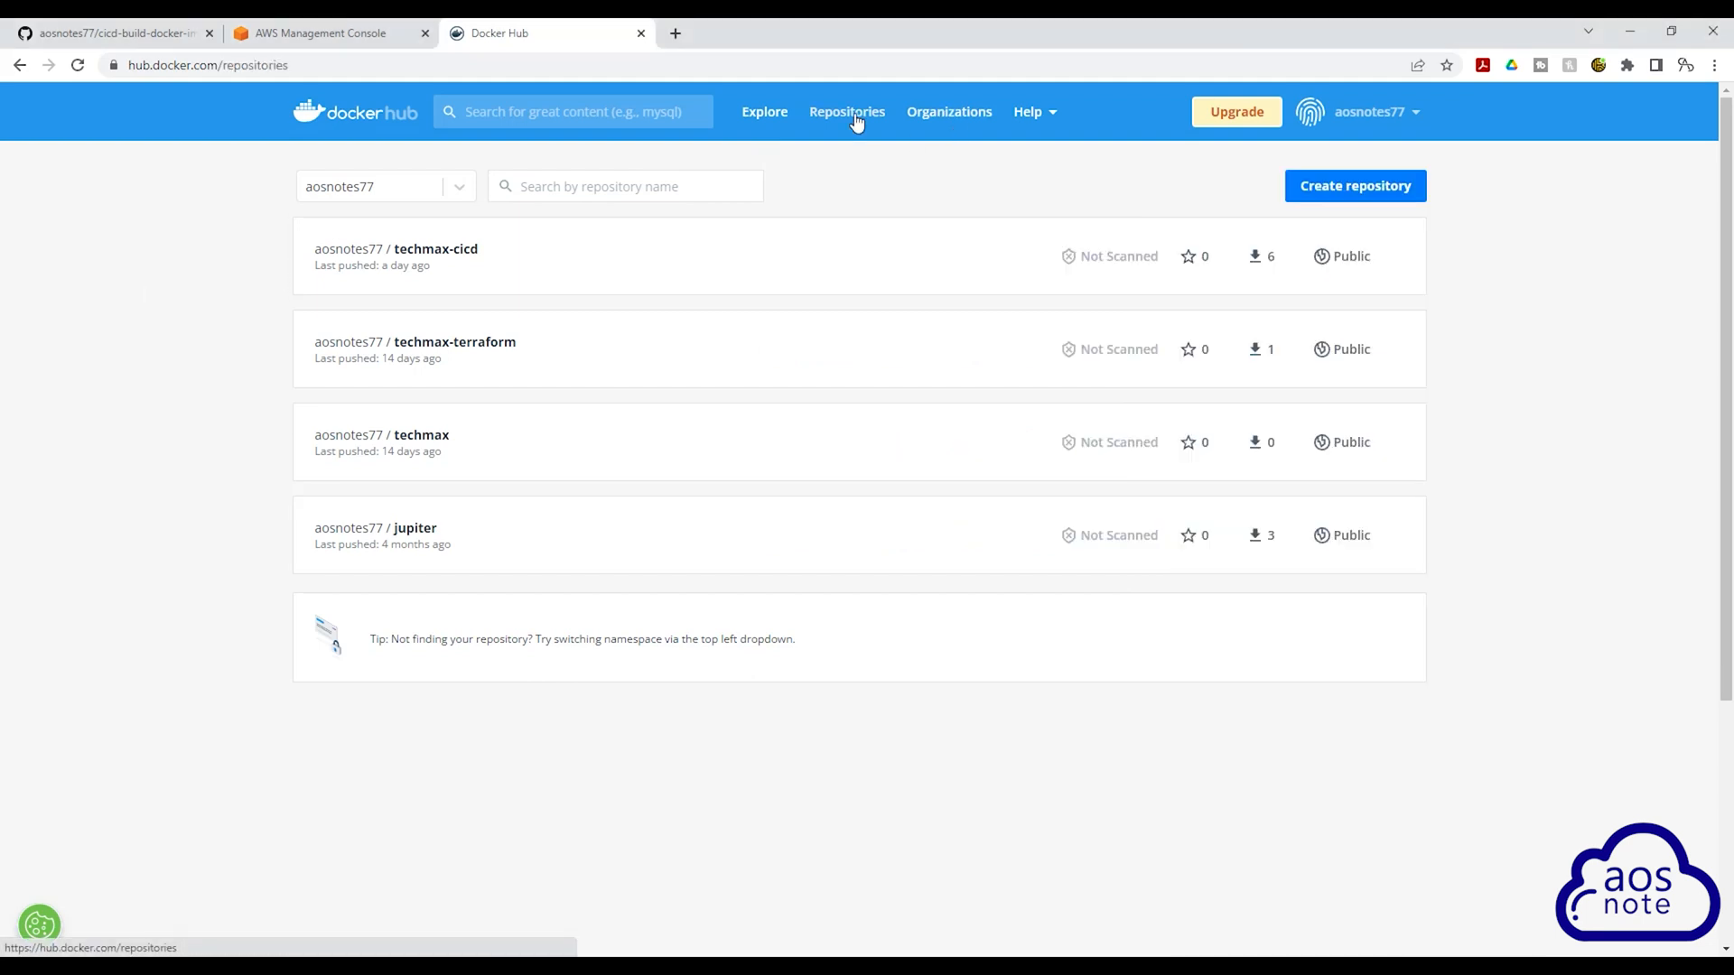
Create a new public repository named techmax-as under aosnotes77 and land on its page.
click(1353, 184)
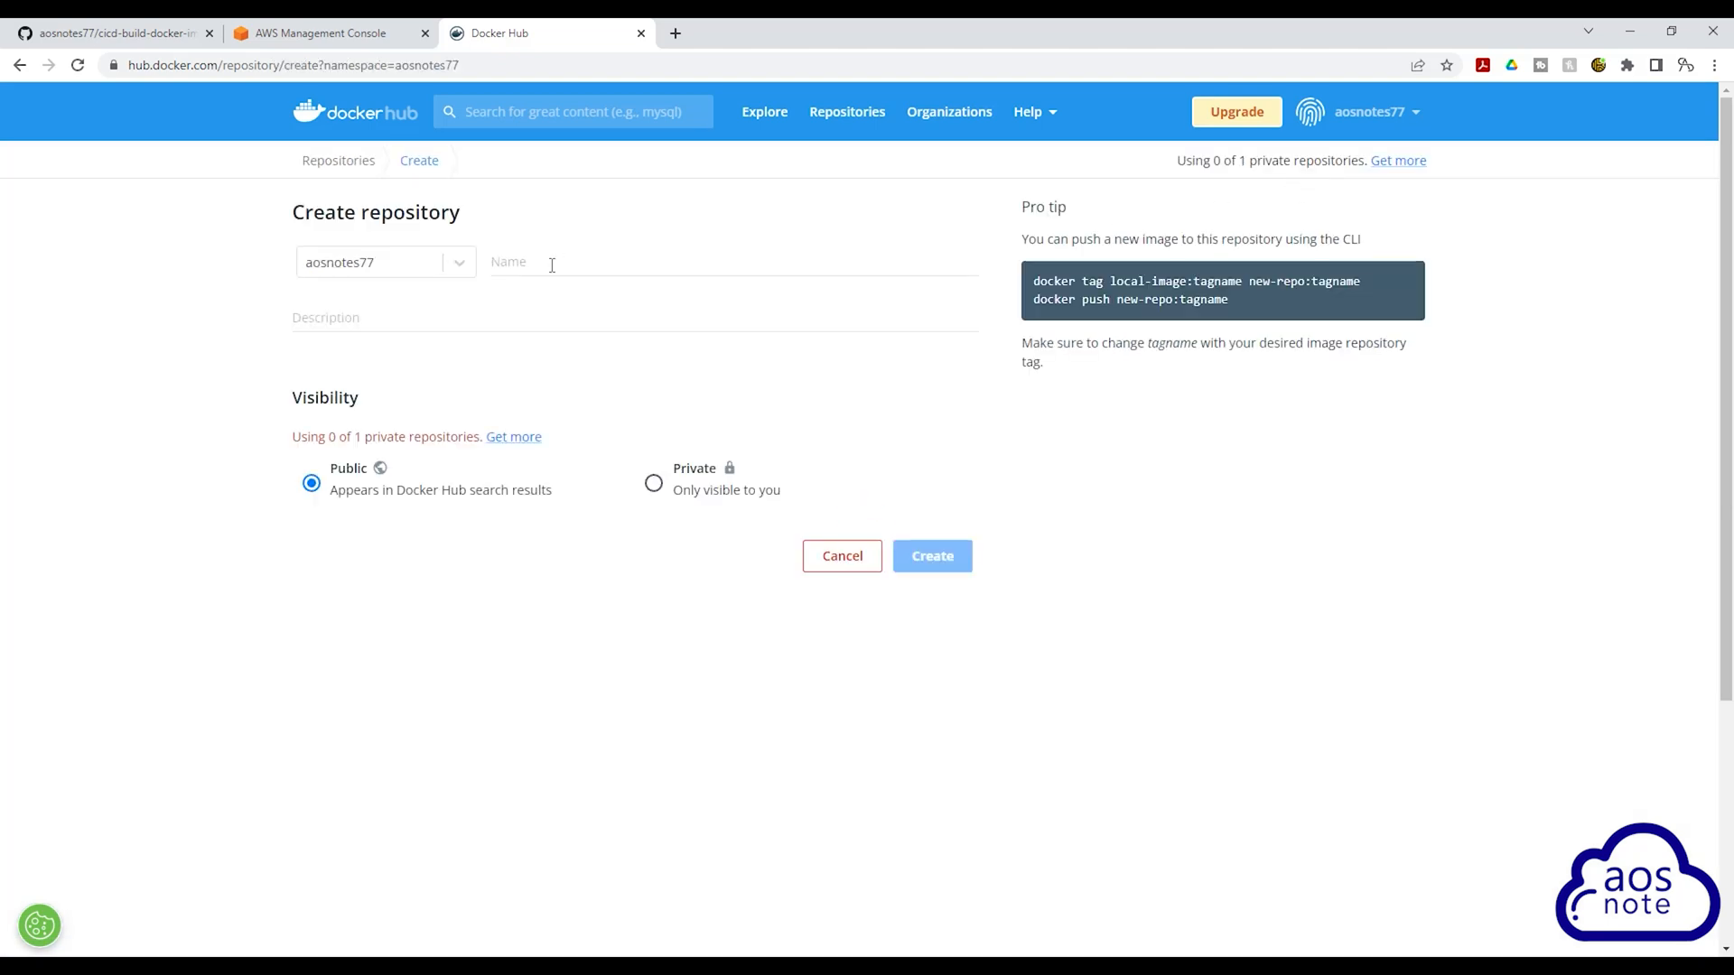
text(techmax)
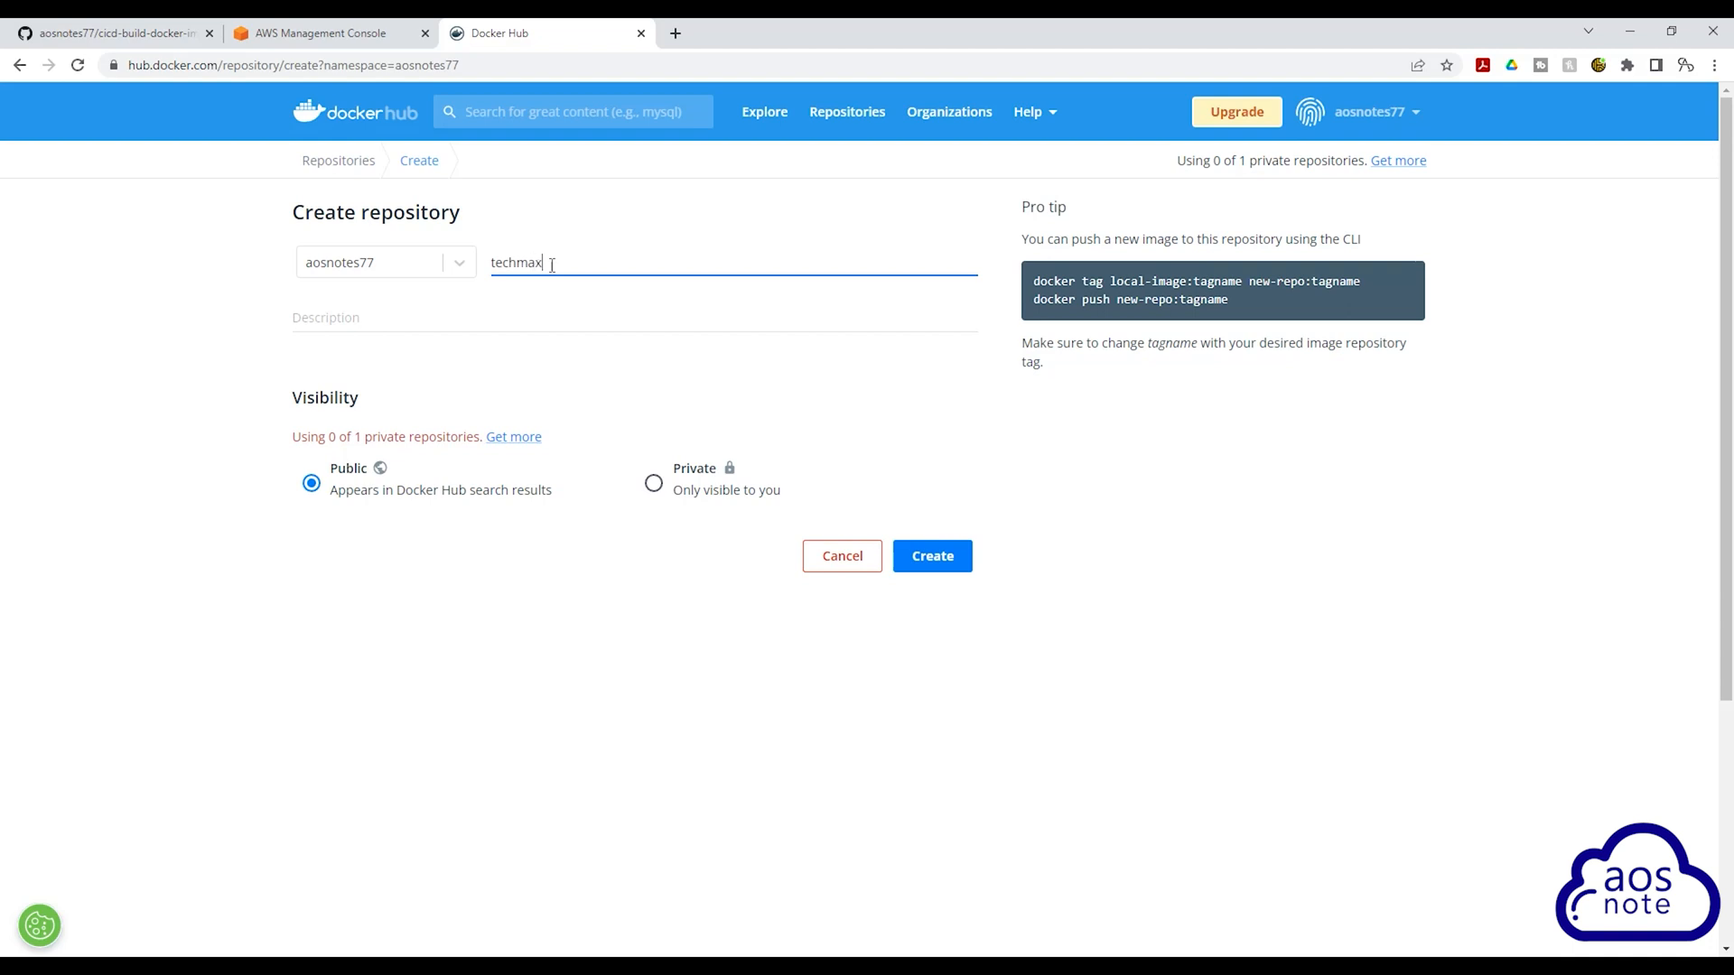
text(-as)
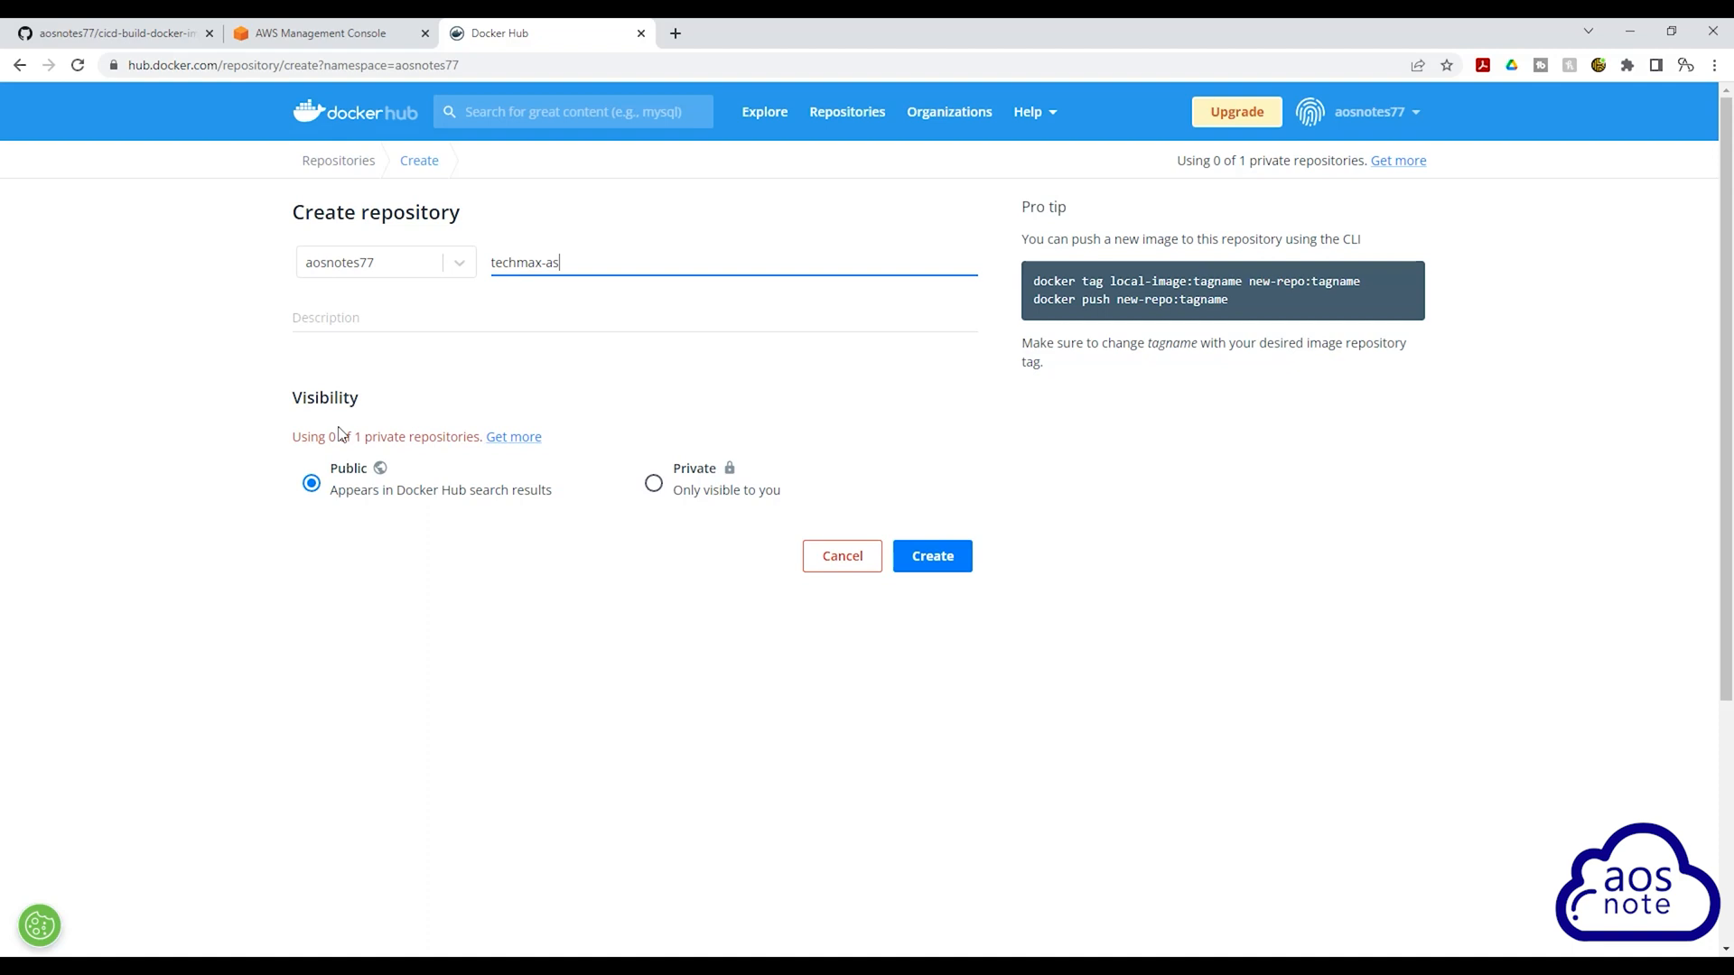
mouse_move(686, 509)
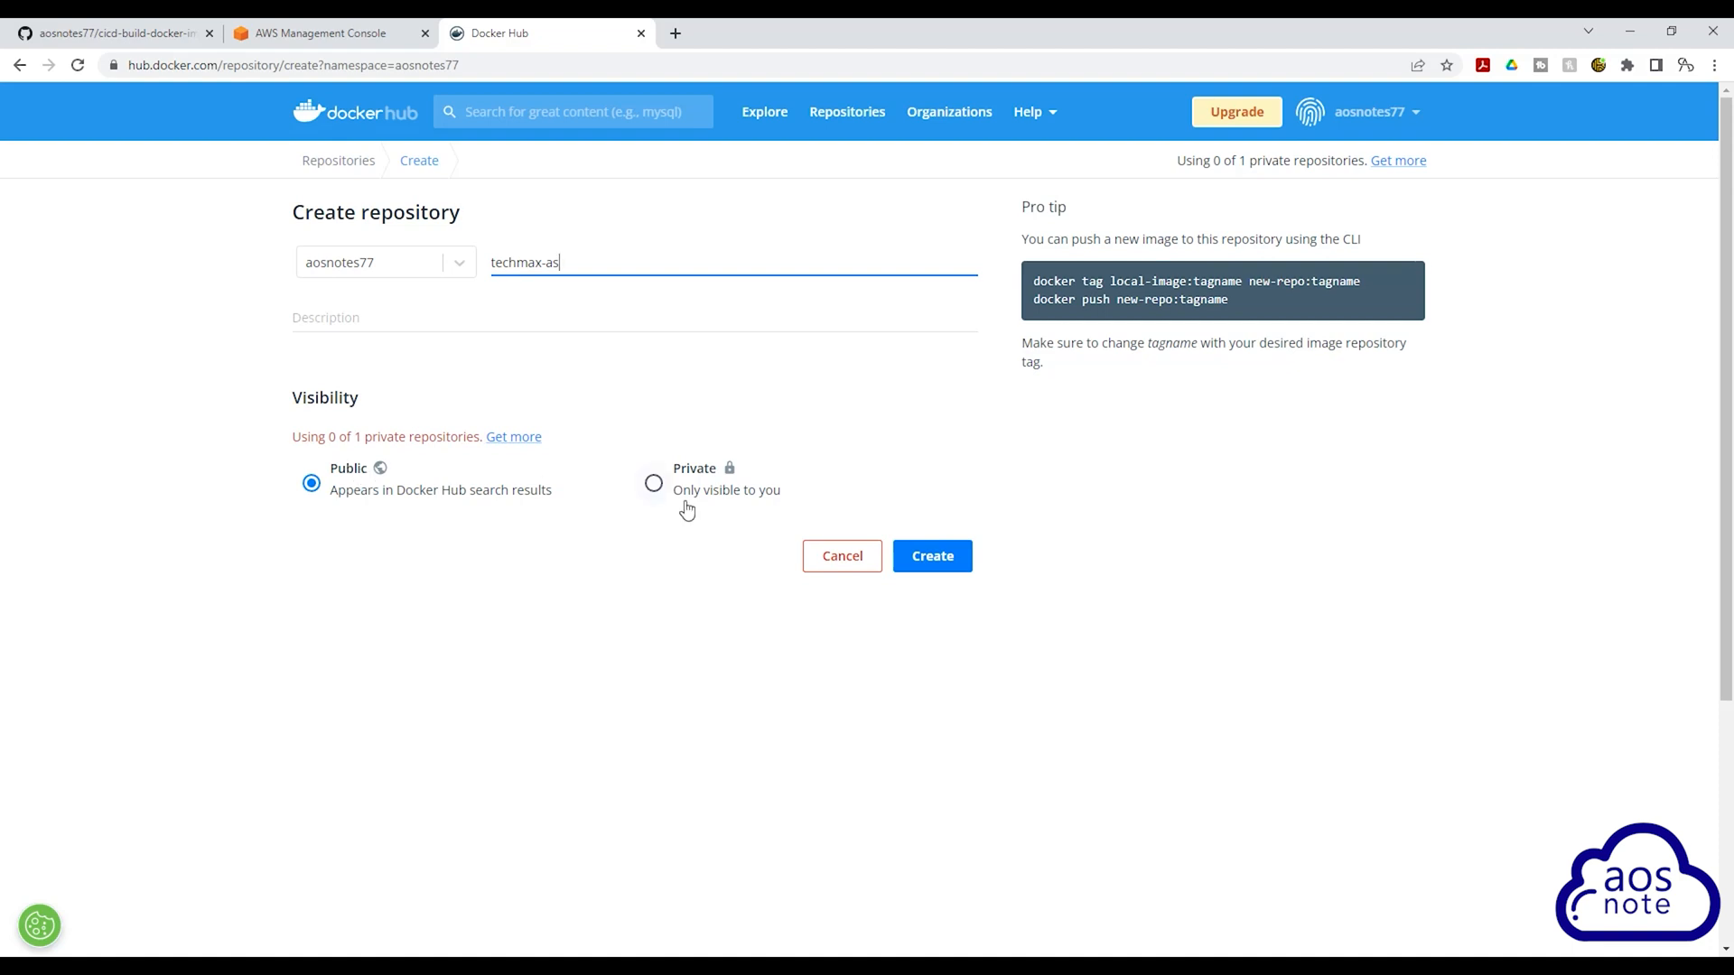
click(932, 554)
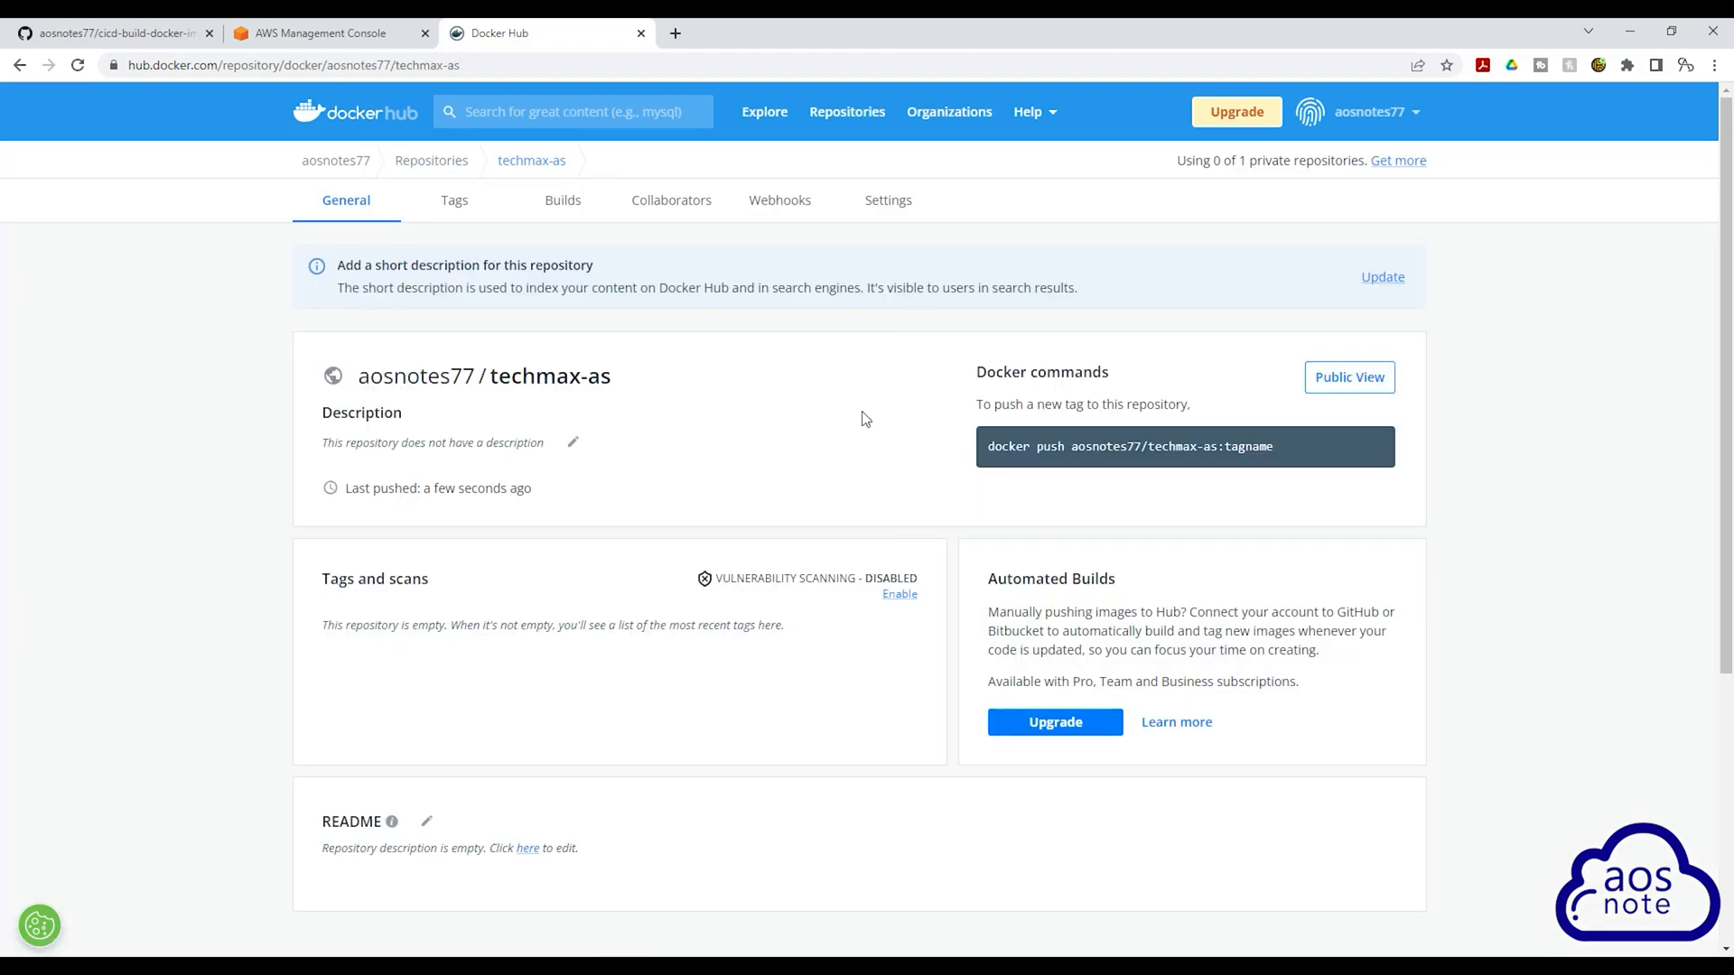